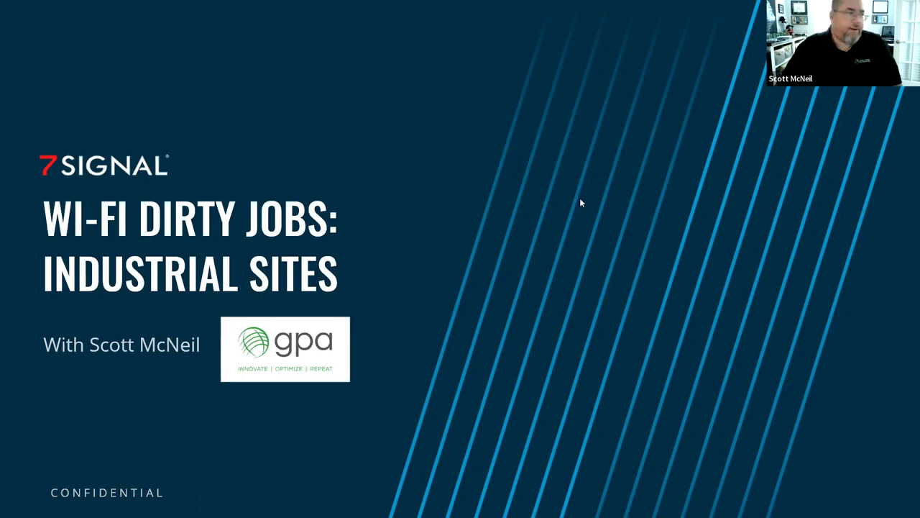
{"action": "mouse_move", "coordinate": [520, 203]}
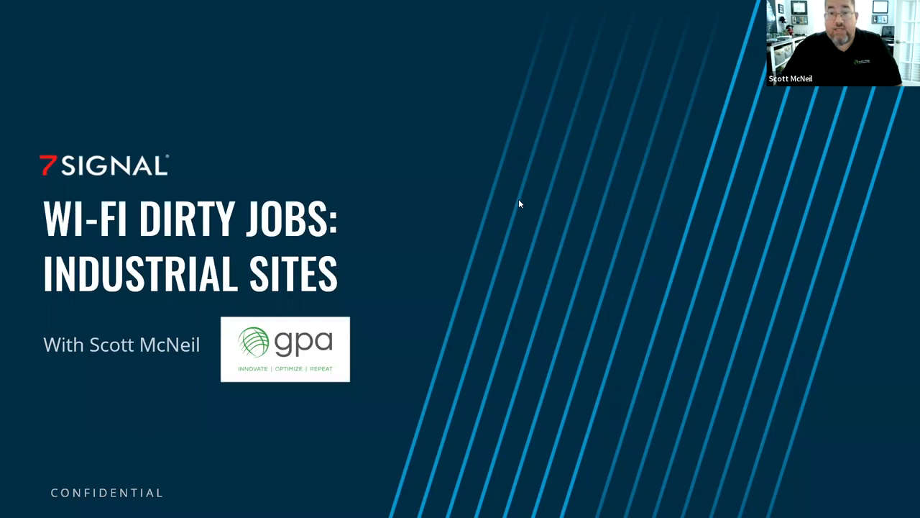
{"action": "mouse_move", "coordinate": [442, 221]}
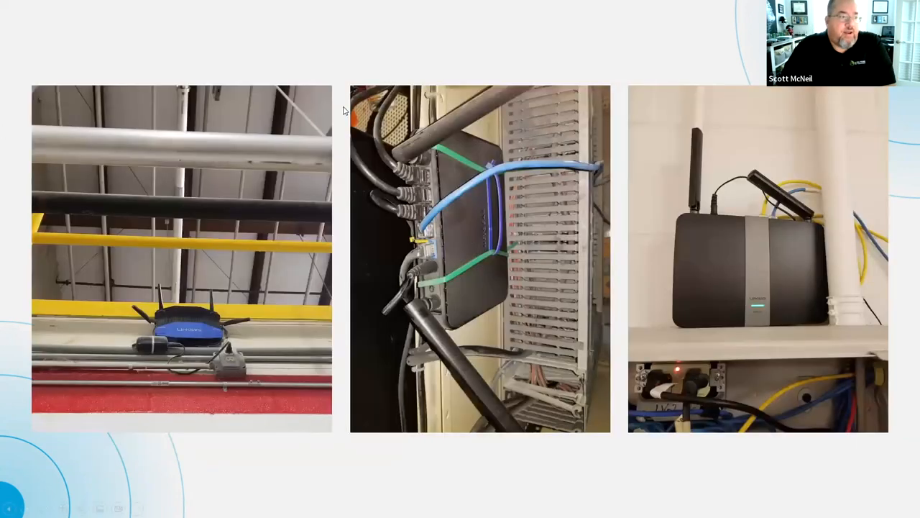
{"action": "mouse_move", "coordinate": [214, 59]}
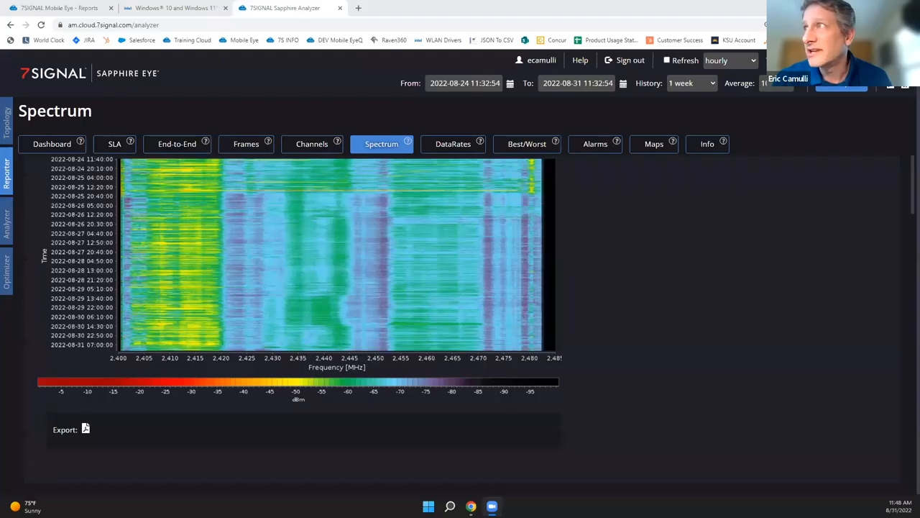
{"action": "mouse_move", "coordinate": [308, 293]}
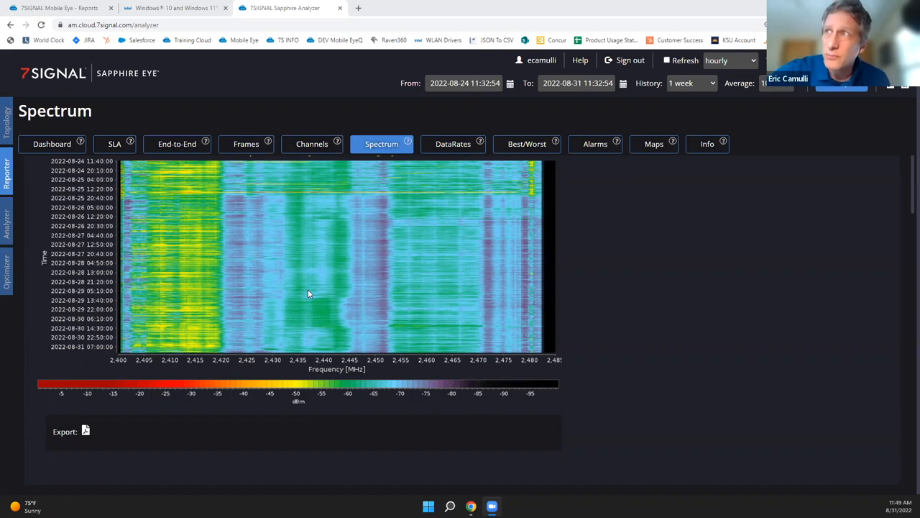
{"action": "mouse_move", "coordinate": [411, 234]}
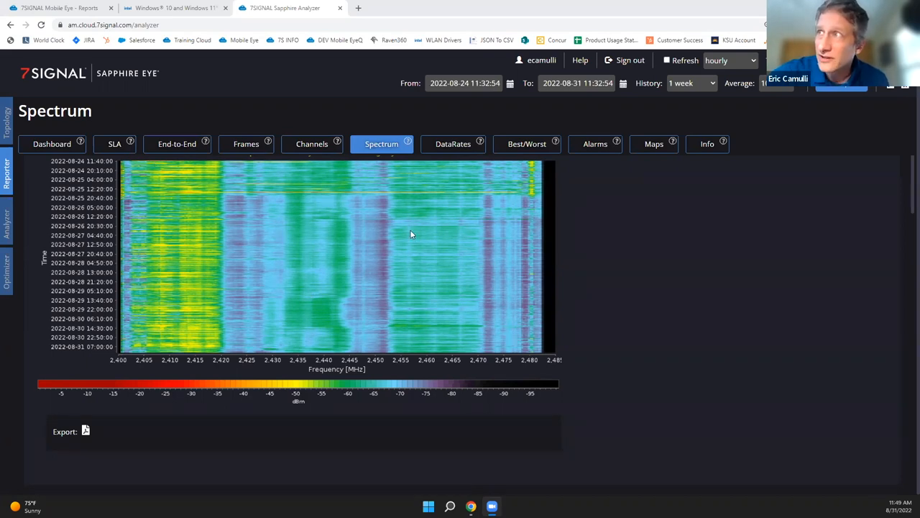
{"action": "mouse_move", "coordinate": [272, 284]}
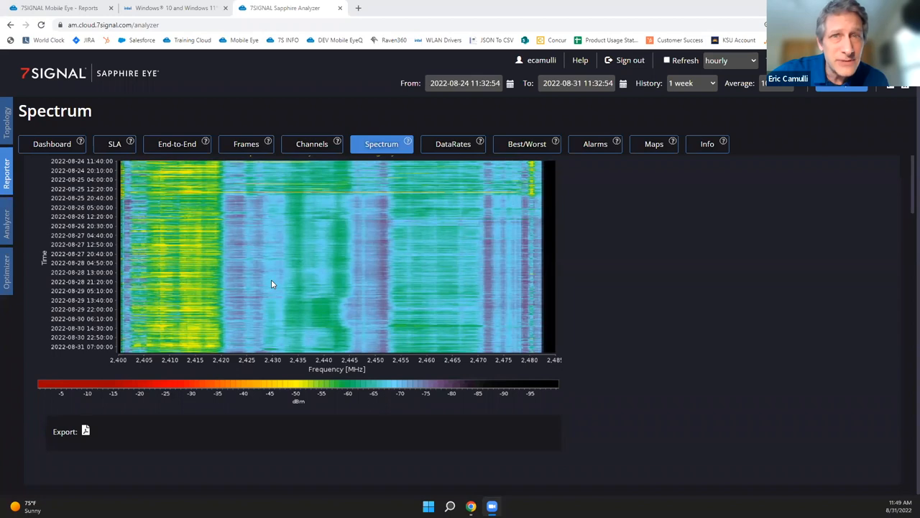
{"action": "mouse_move", "coordinate": [185, 169]}
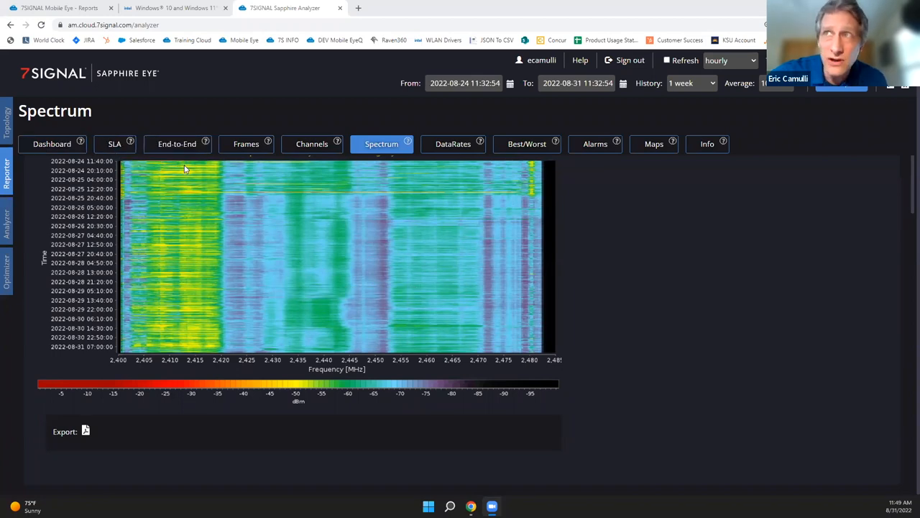
{"action": "mouse_move", "coordinate": [174, 192]}
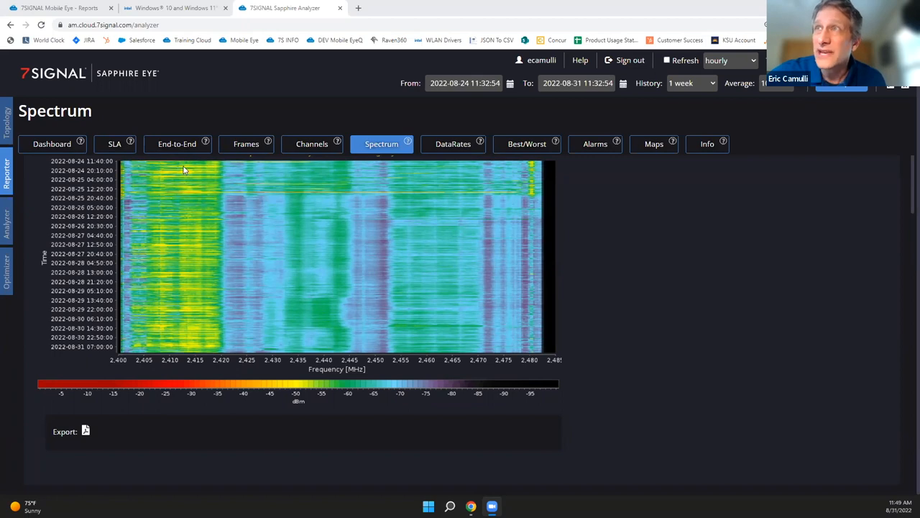
{"action": "mouse_move", "coordinate": [365, 358]}
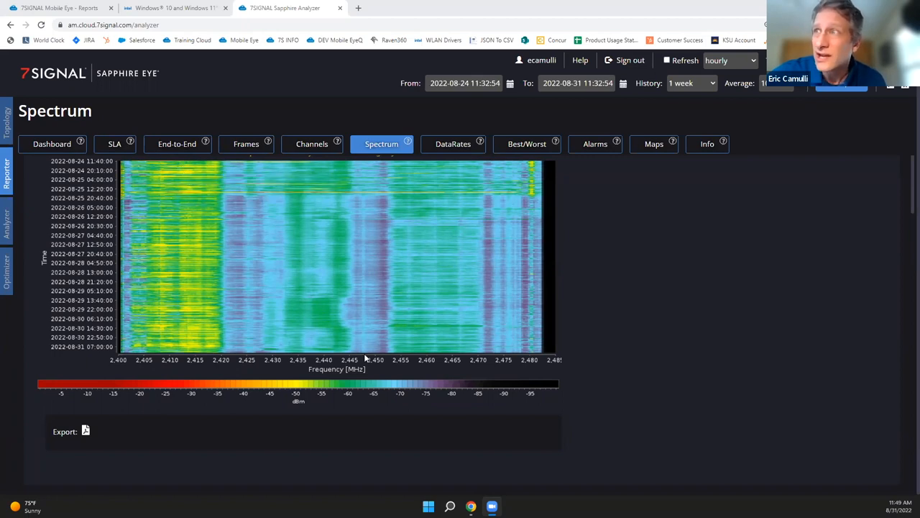
{"action": "mouse_move", "coordinate": [619, 318]}
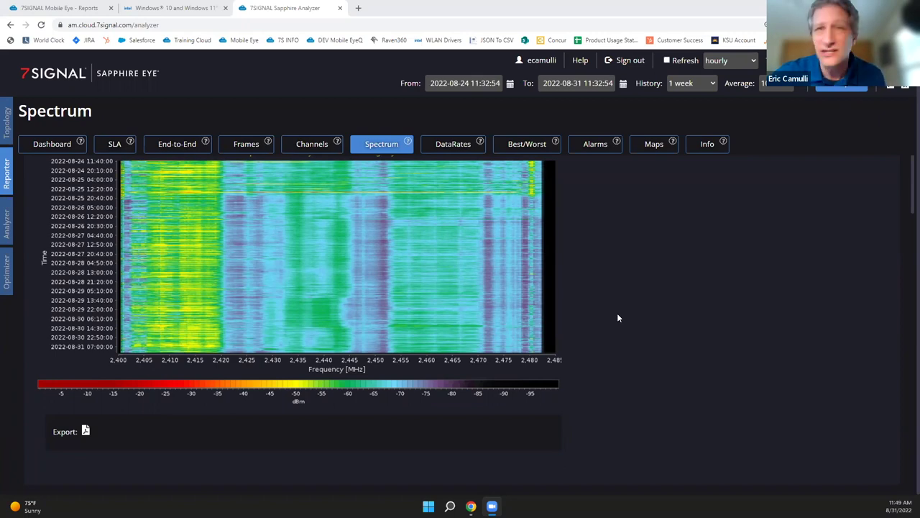
{"action": "mouse_move", "coordinate": [266, 231]}
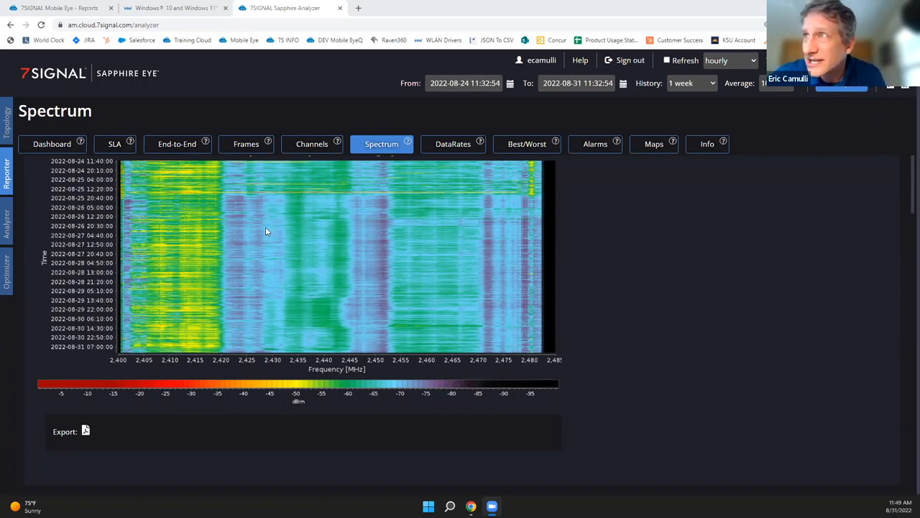
{"action": "mouse_move", "coordinate": [502, 197]}
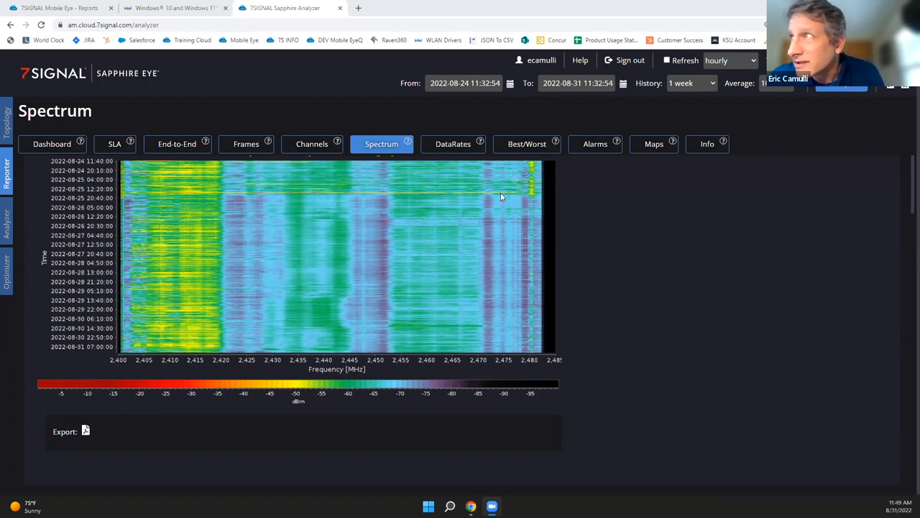
{"action": "mouse_move", "coordinate": [118, 200]}
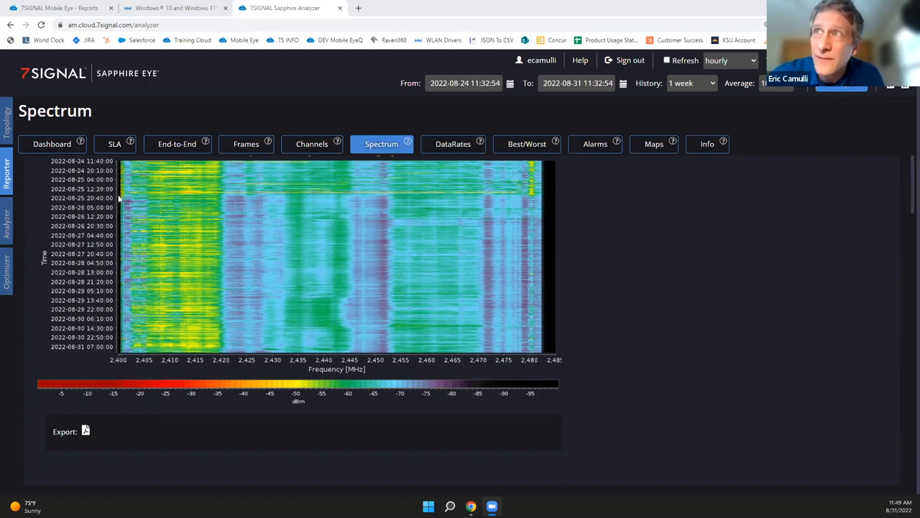
{"action": "mouse_move", "coordinate": [467, 198]}
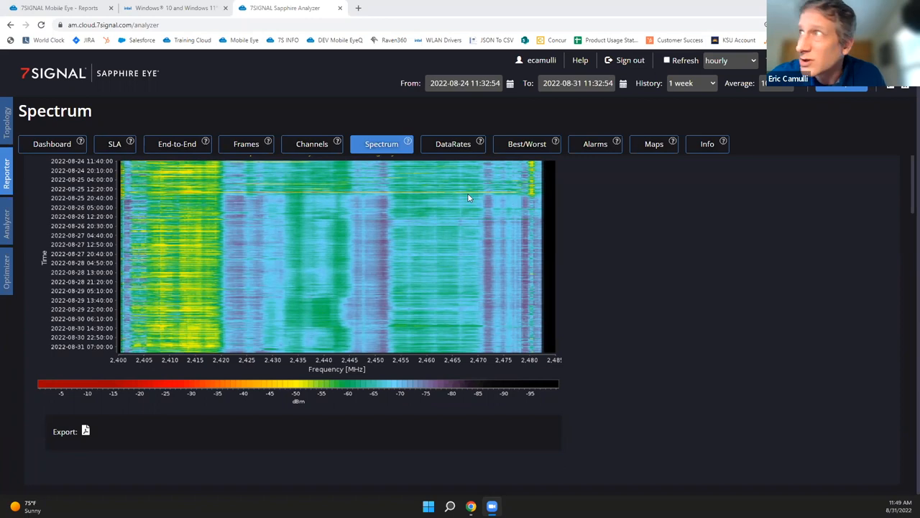
{"action": "mouse_move", "coordinate": [361, 192]}
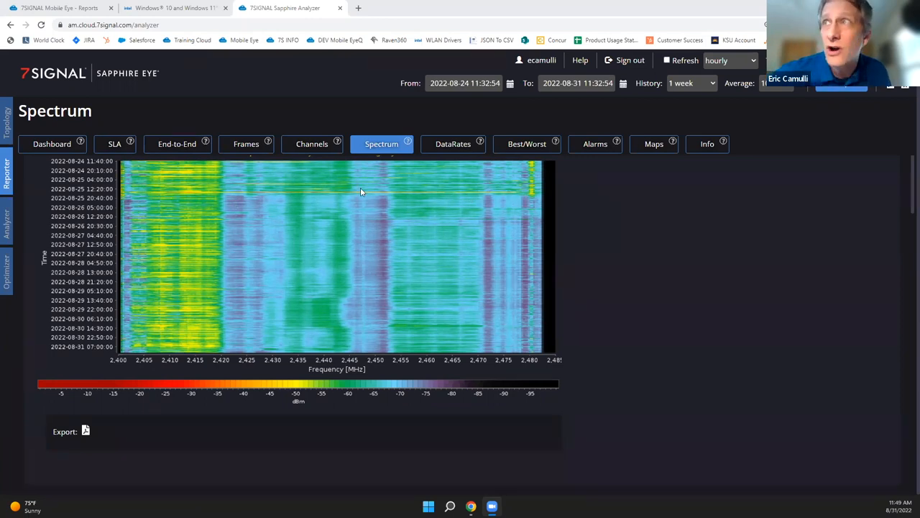
{"action": "mouse_move", "coordinate": [231, 205]}
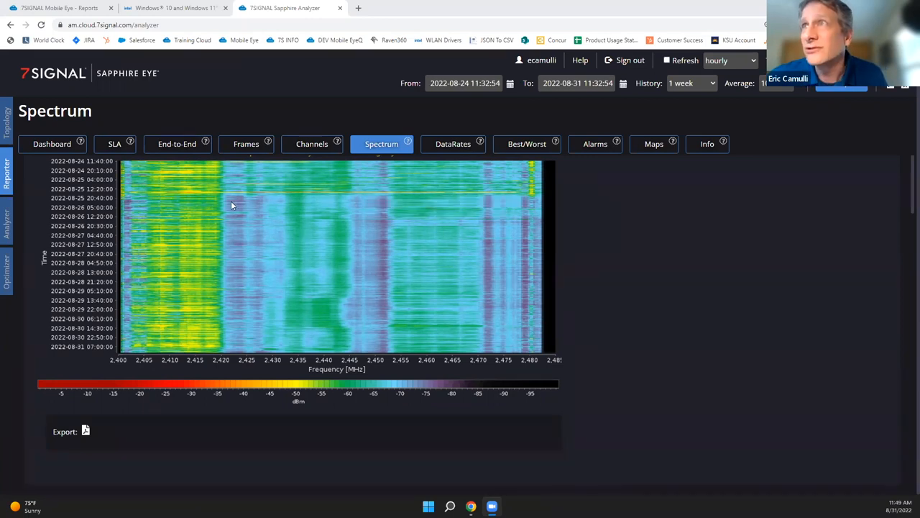
{"action": "mouse_move", "coordinate": [100, 191]}
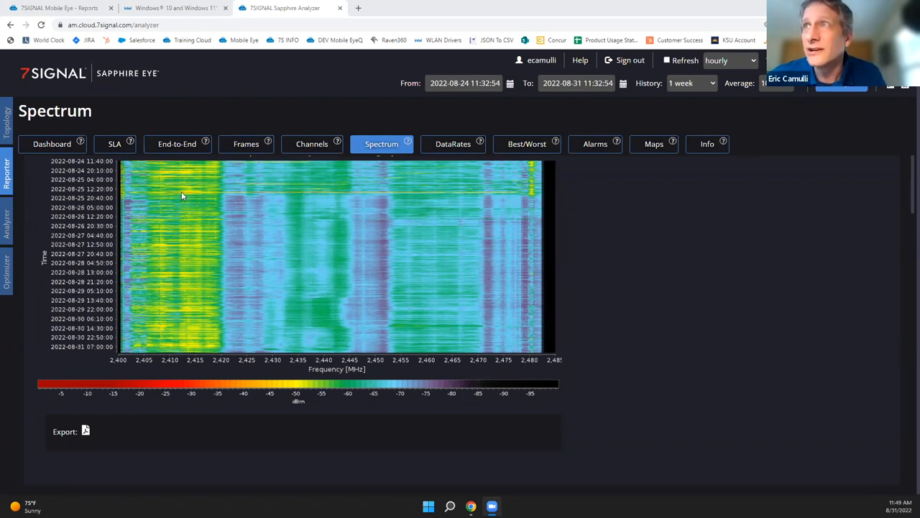
{"action": "mouse_move", "coordinate": [188, 205]}
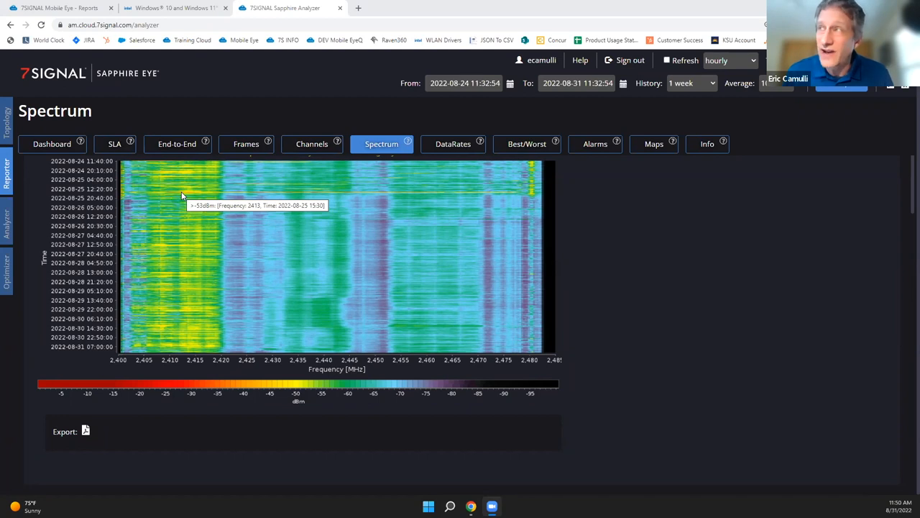
{"action": "scroll", "scroll_direction": "down", "scroll_amount": 3}
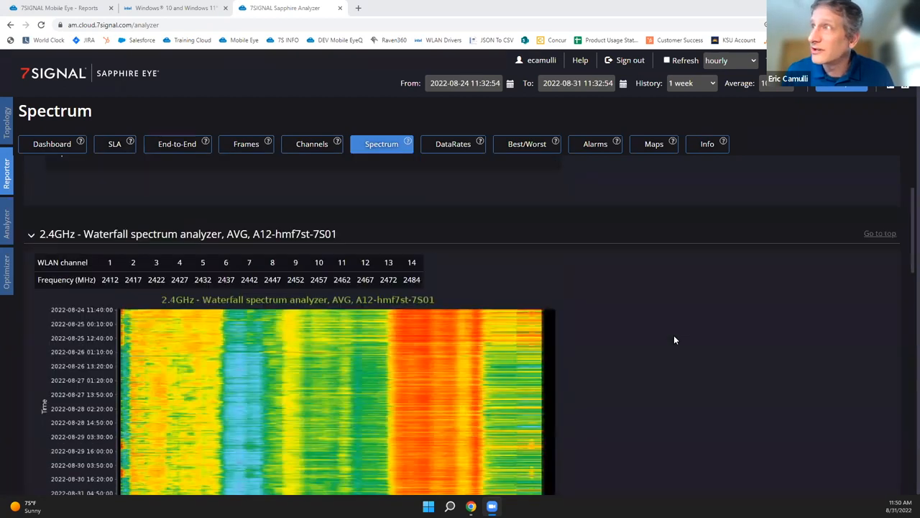
{"action": "scroll", "scroll_direction": "down", "scroll_amount": 3}
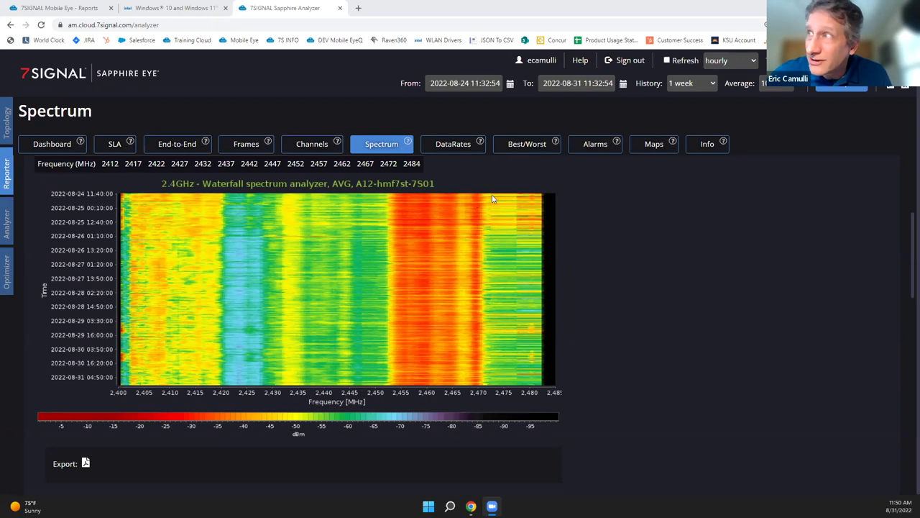
{"action": "mouse_move", "coordinate": [495, 227]}
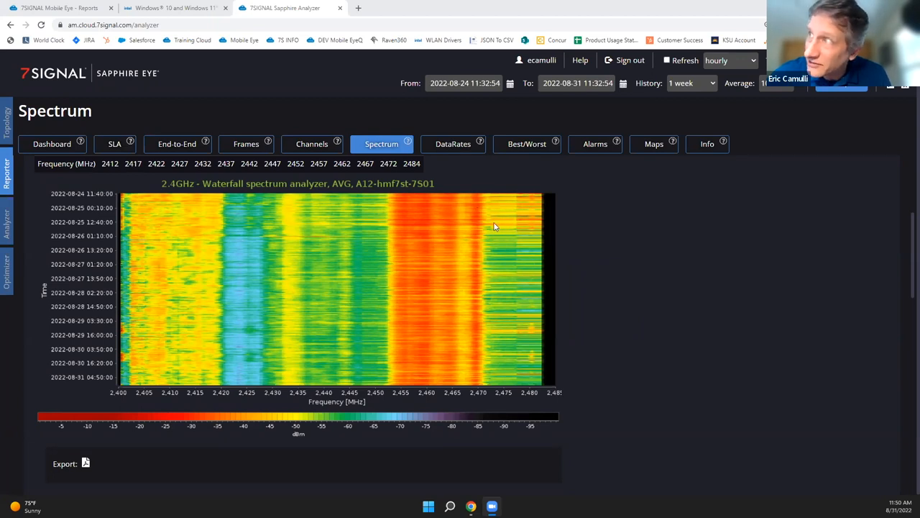
{"action": "mouse_move", "coordinate": [496, 223]}
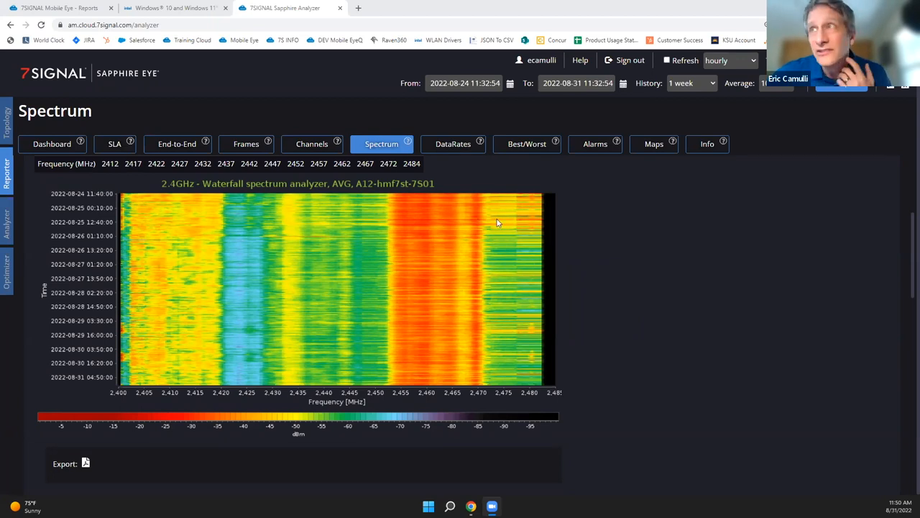
{"action": "mouse_move", "coordinate": [463, 217]}
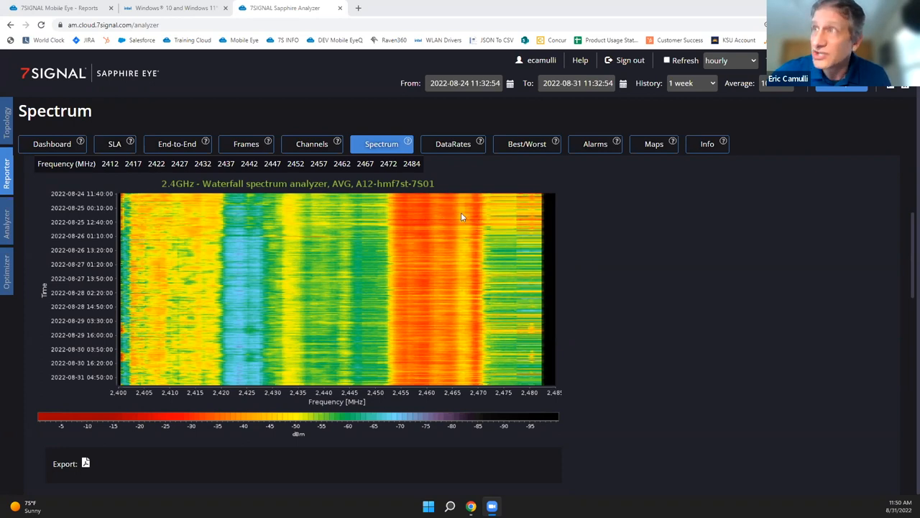
{"action": "mouse_move", "coordinate": [462, 217]}
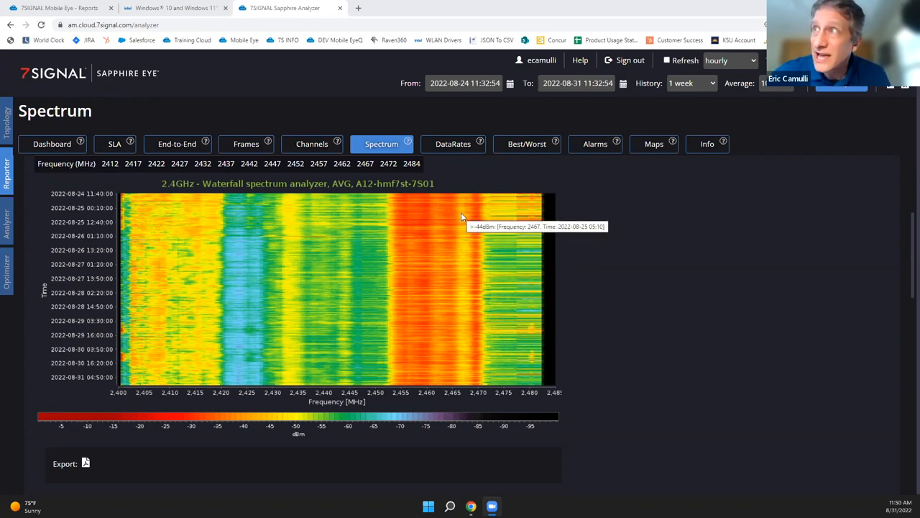
{"action": "mouse_move", "coordinate": [166, 221]}
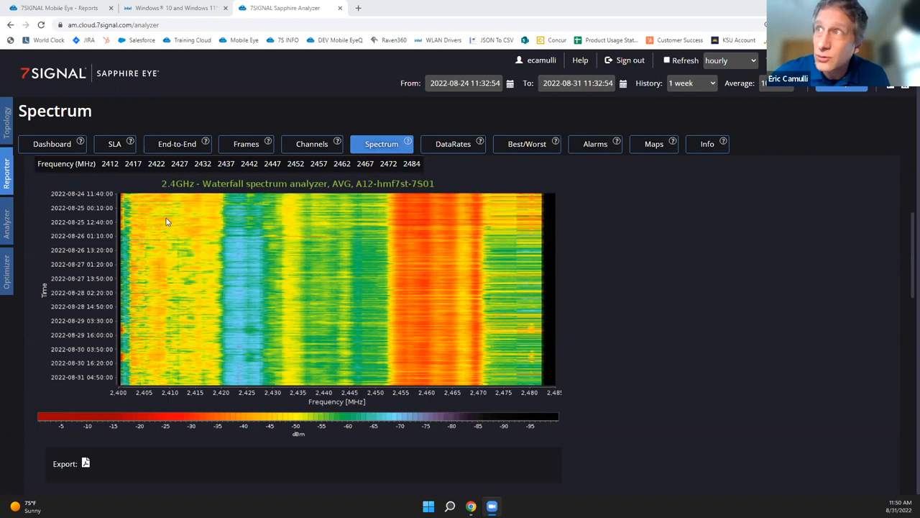
{"action": "mouse_move", "coordinate": [431, 364]}
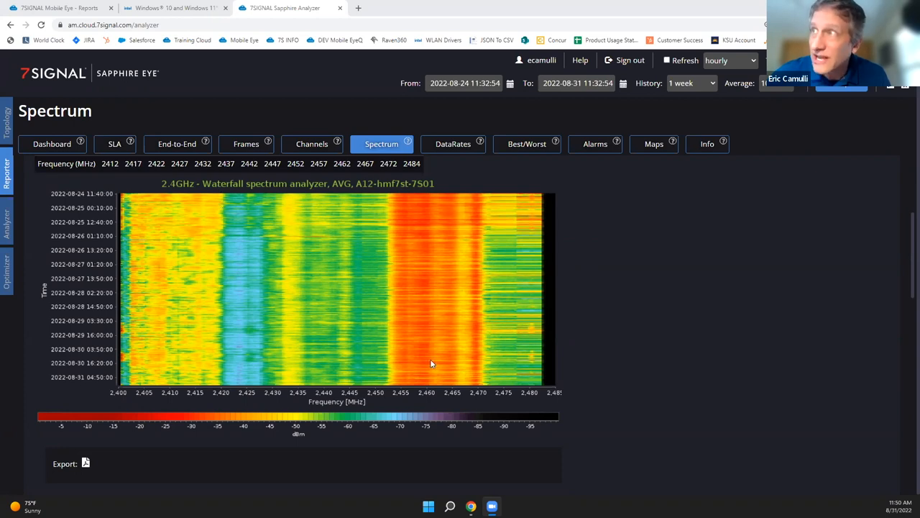
{"action": "mouse_move", "coordinate": [297, 238]}
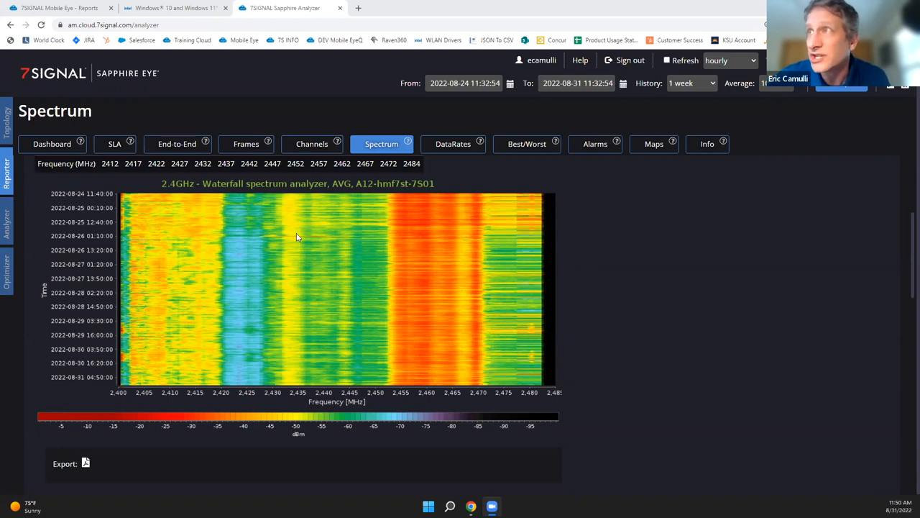
{"action": "mouse_move", "coordinate": [445, 342]}
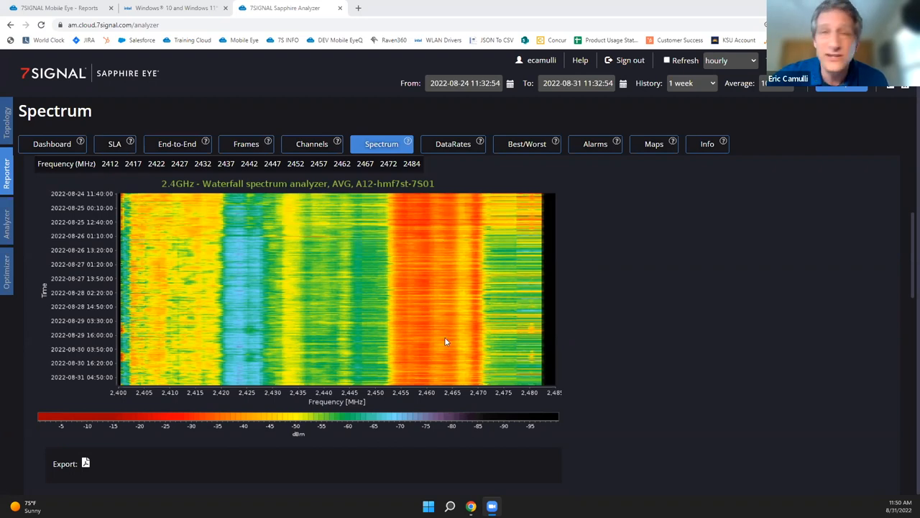
{"action": "mouse_move", "coordinate": [446, 345]}
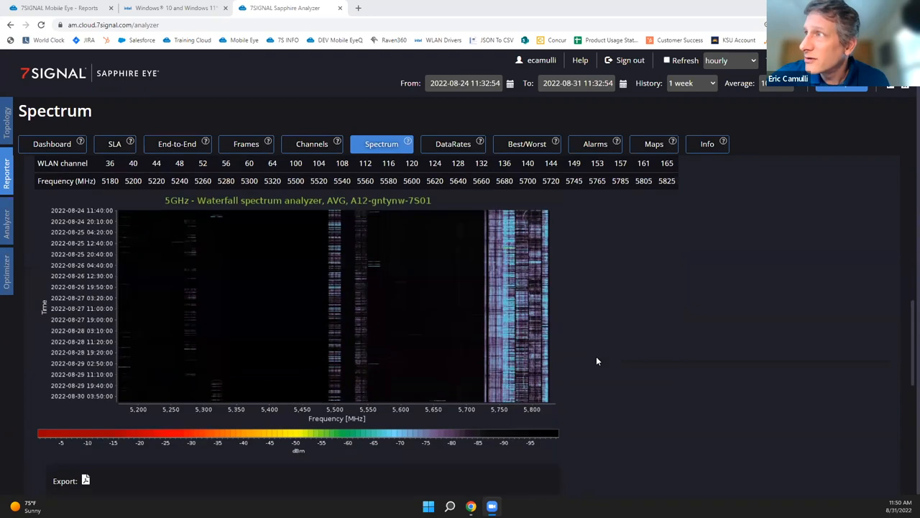
{"action": "scroll", "scroll_direction": "down", "scroll_amount": 3}
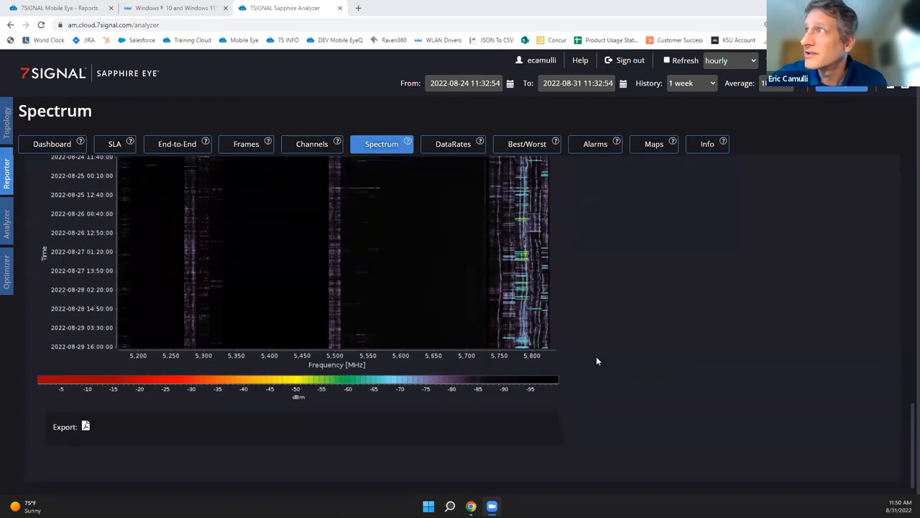
{"action": "mouse_move", "coordinate": [523, 186]}
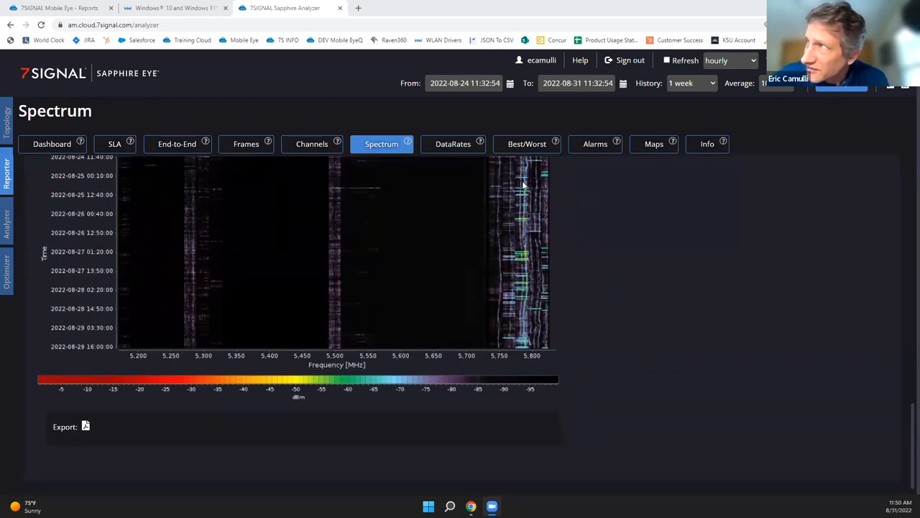
{"action": "mouse_move", "coordinate": [592, 359]}
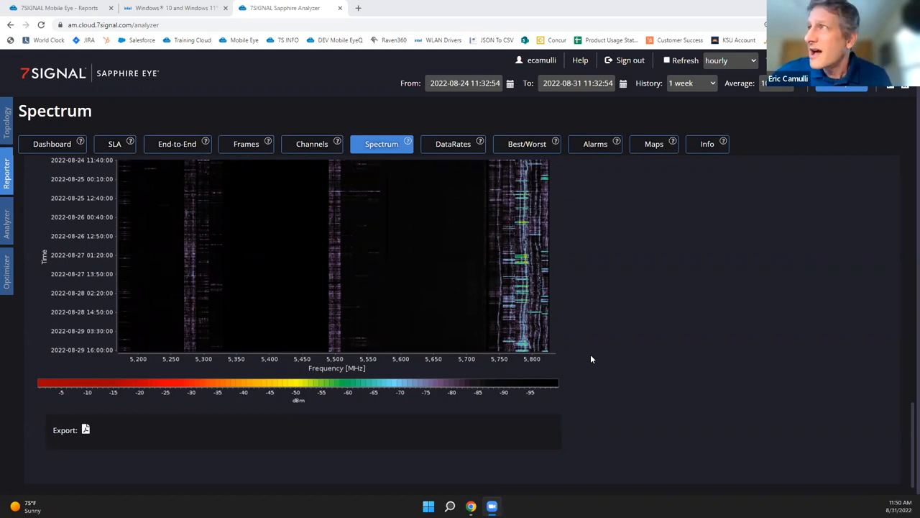
{"action": "mouse_move", "coordinate": [525, 192]}
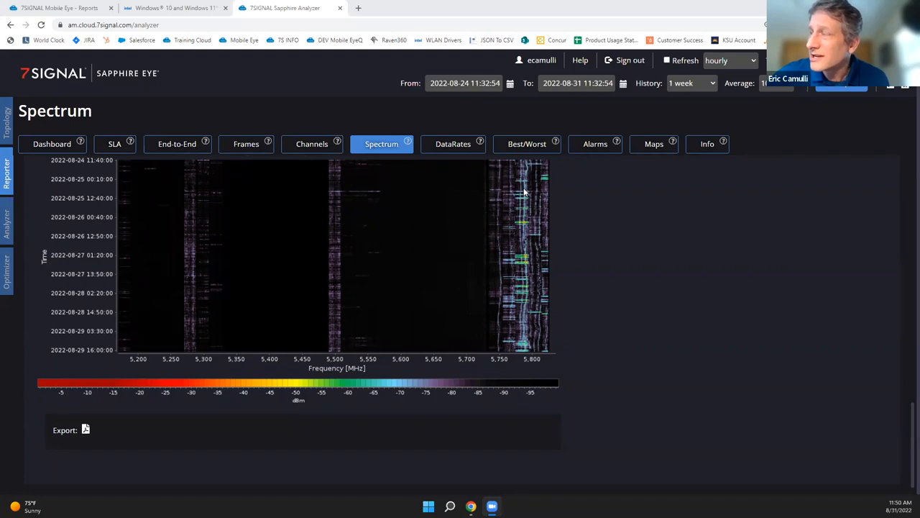
{"action": "mouse_move", "coordinate": [527, 227]}
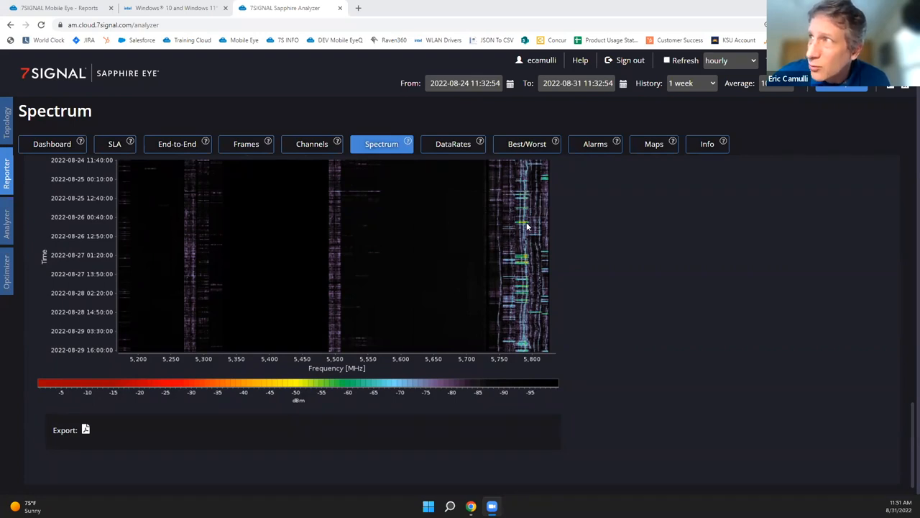
{"action": "mouse_move", "coordinate": [522, 227]}
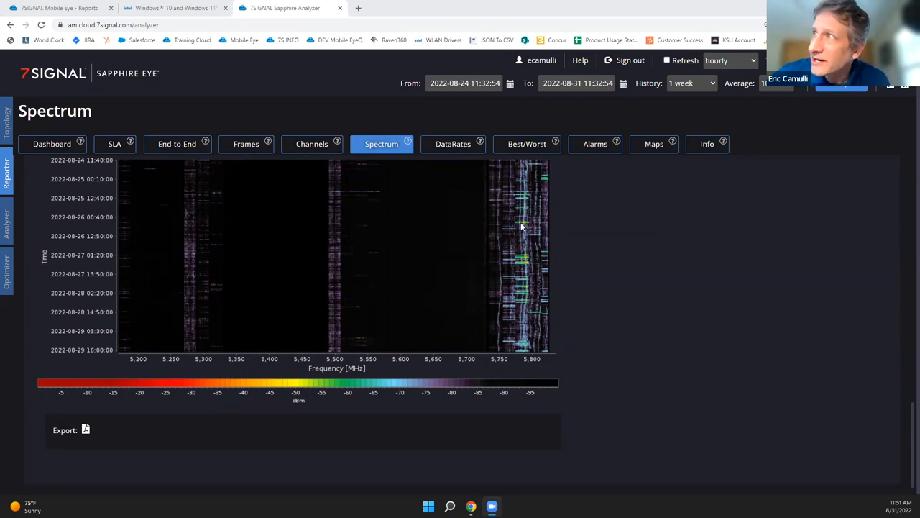
{"action": "mouse_move", "coordinate": [517, 226]}
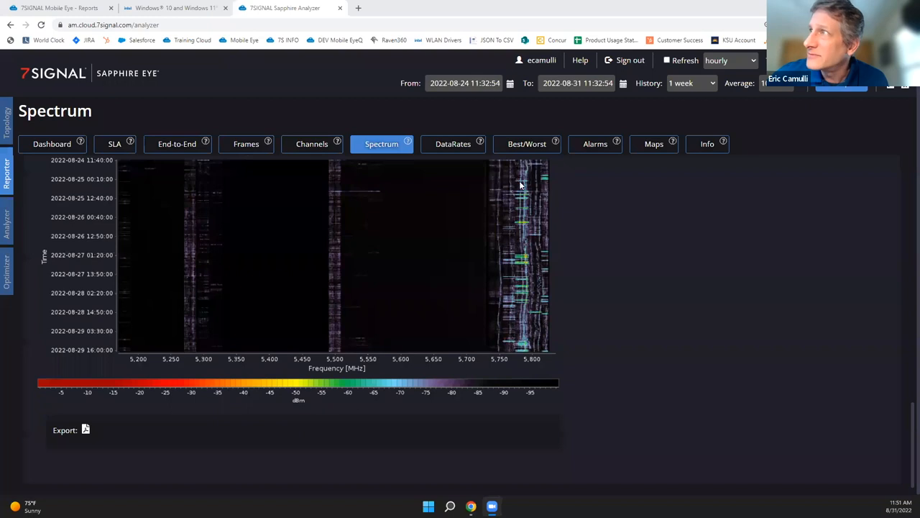
{"action": "mouse_move", "coordinate": [535, 178]}
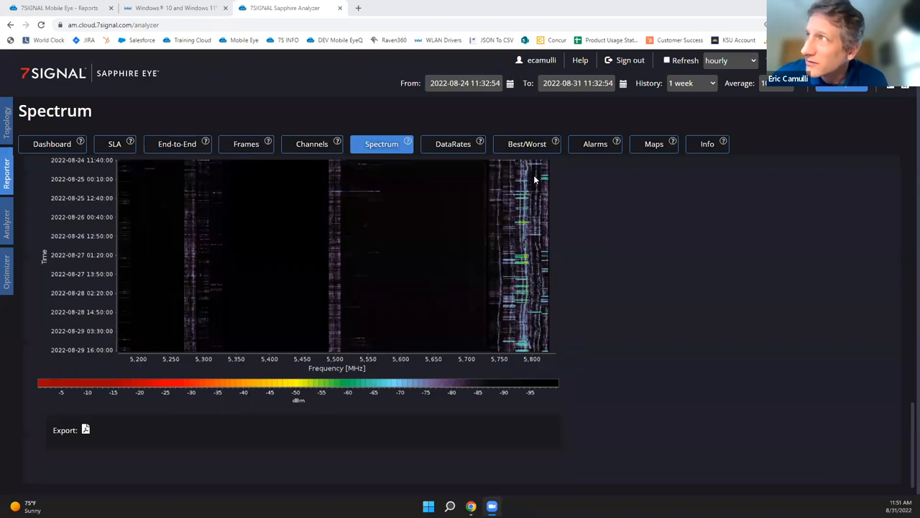
{"action": "mouse_move", "coordinate": [541, 342]}
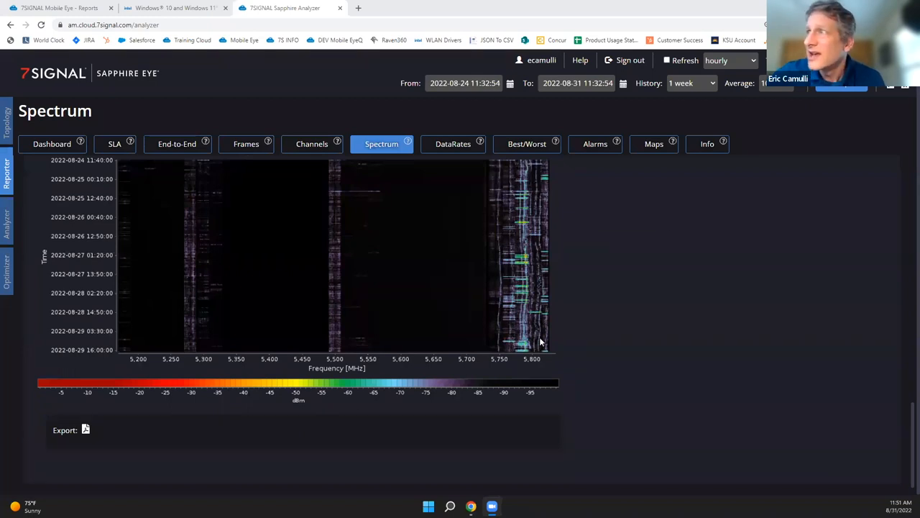
{"action": "mouse_move", "coordinate": [531, 324]}
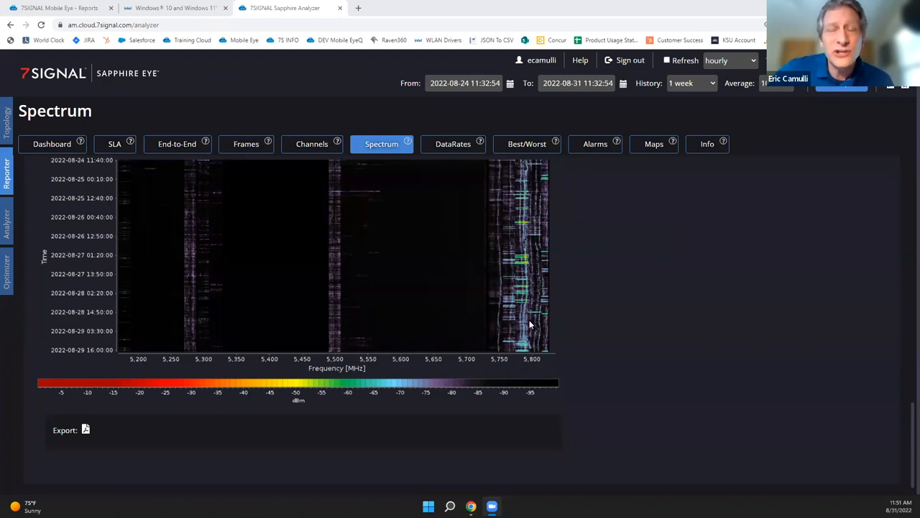
{"action": "mouse_move", "coordinate": [561, 297]}
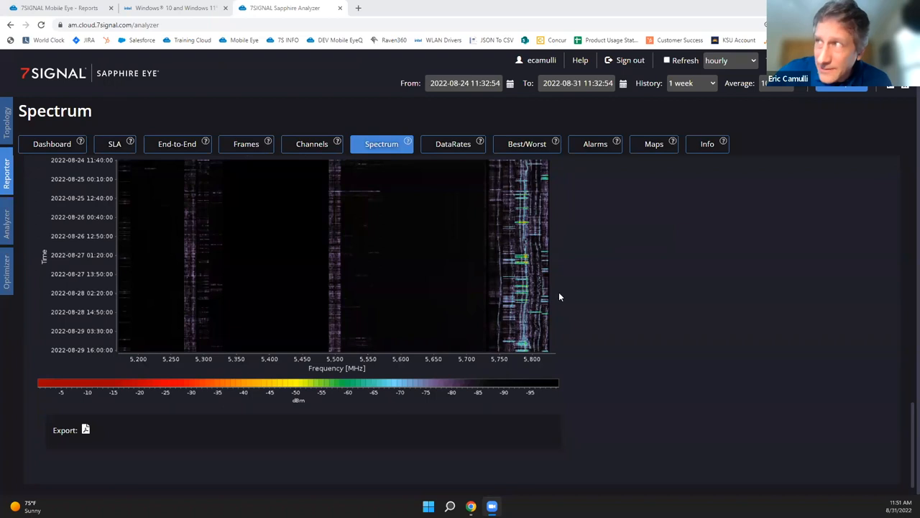
{"action": "mouse_move", "coordinate": [604, 351]}
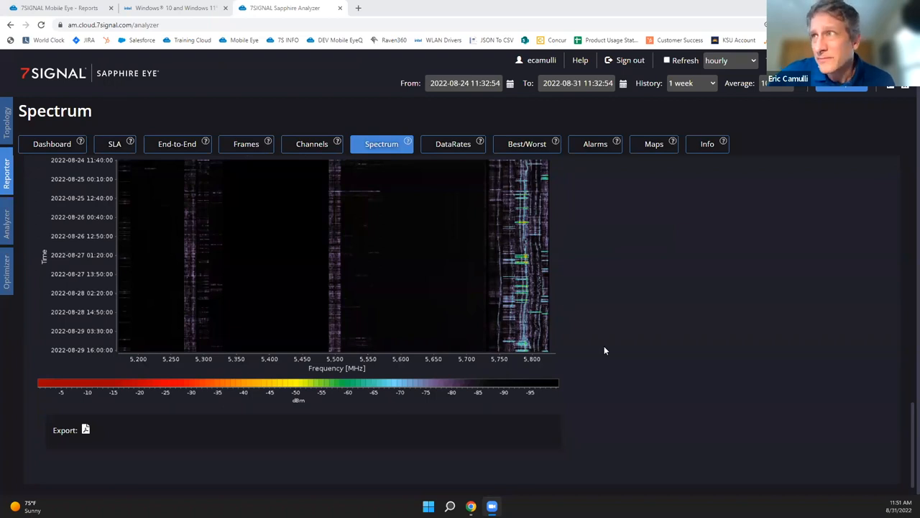